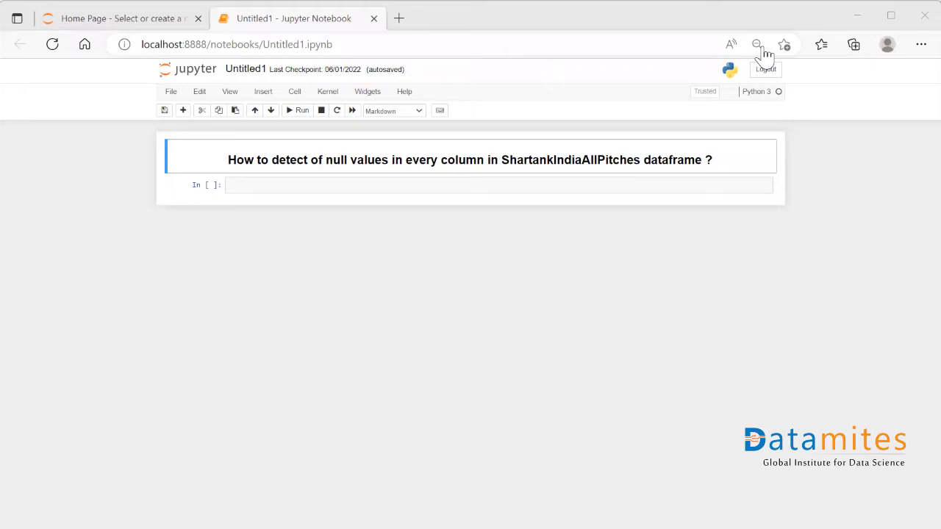
pyautogui.moveTo(375, 185)
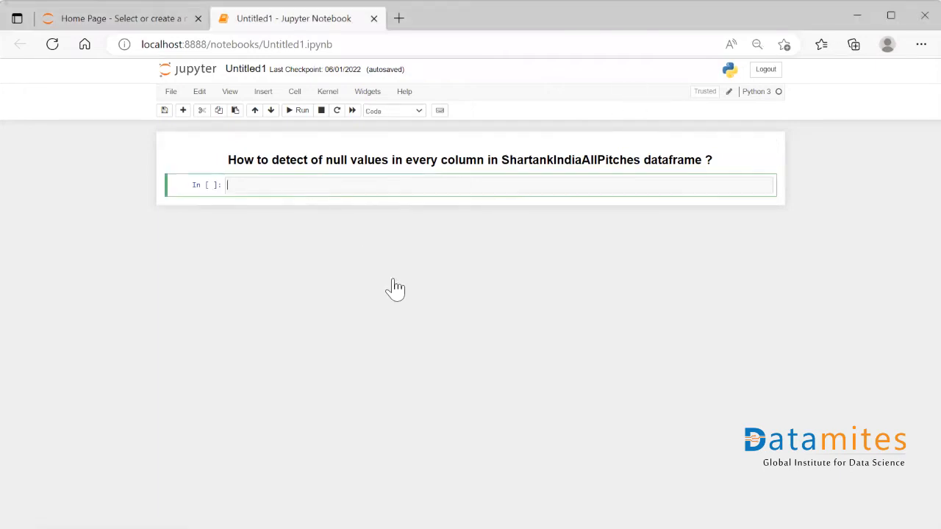
# Step: Import pandas as pd in the first notebook cell
pyautogui.write('import pan')
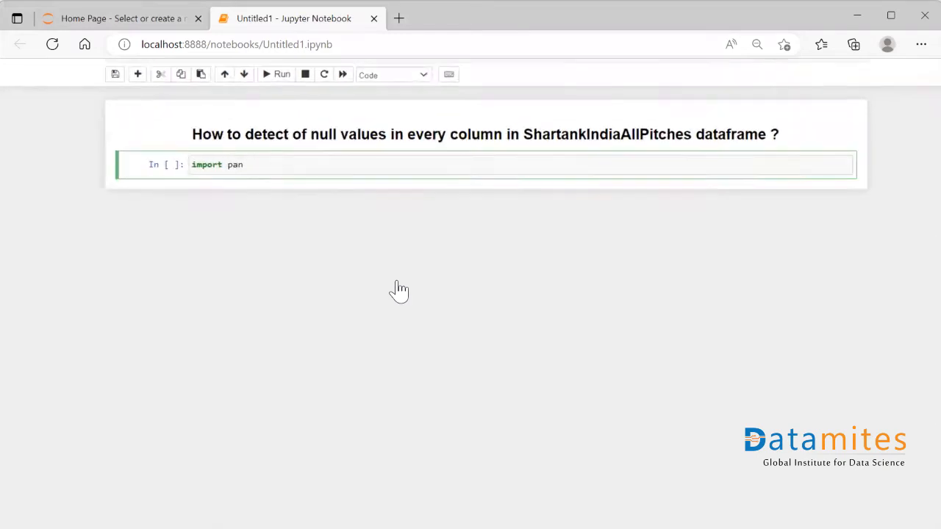
pyautogui.write('das')
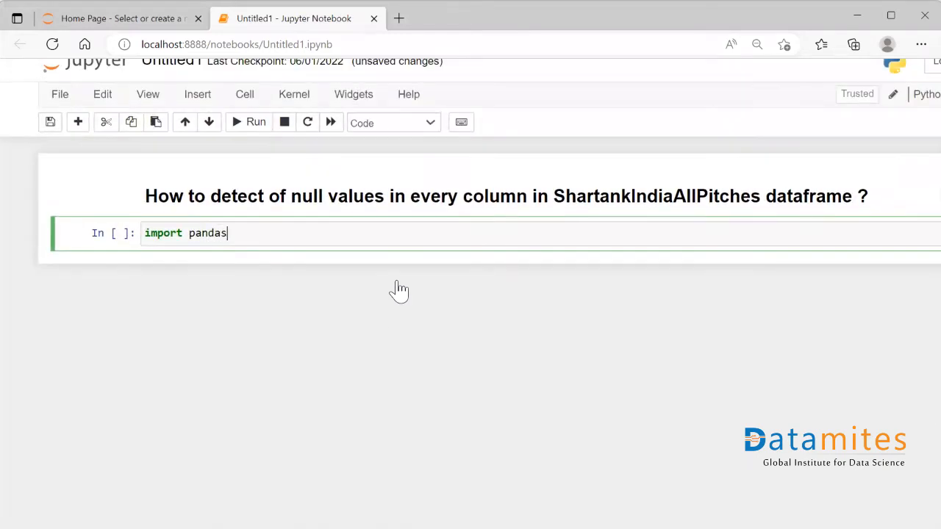
pyautogui.write('as pd')
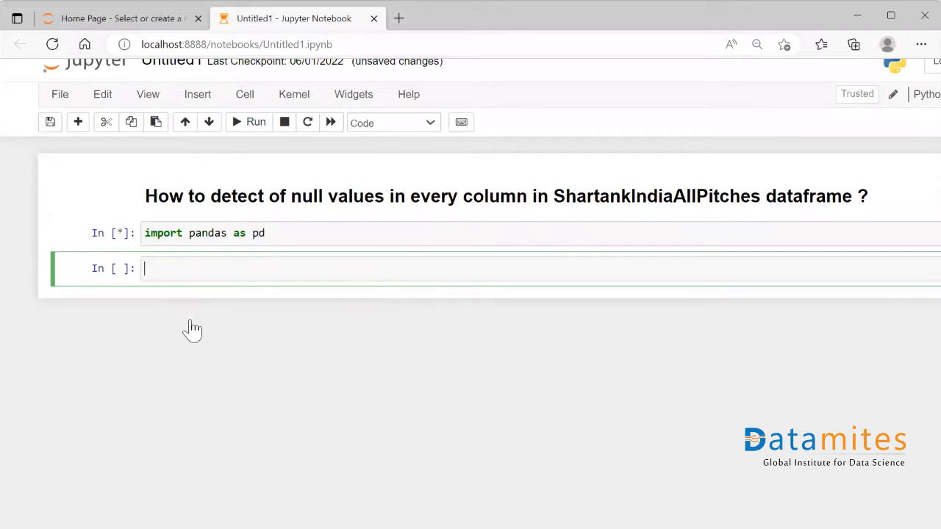
# Step: Load ShartankIndiaAllPitches.csv into df with pd.read_csv and run the cell
pyautogui.click(256, 121)
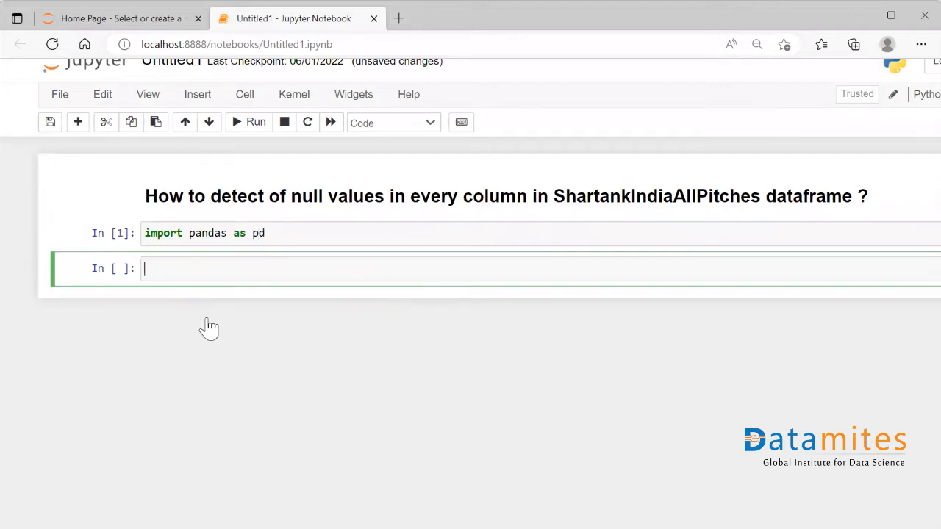
pyautogui.write('pd')
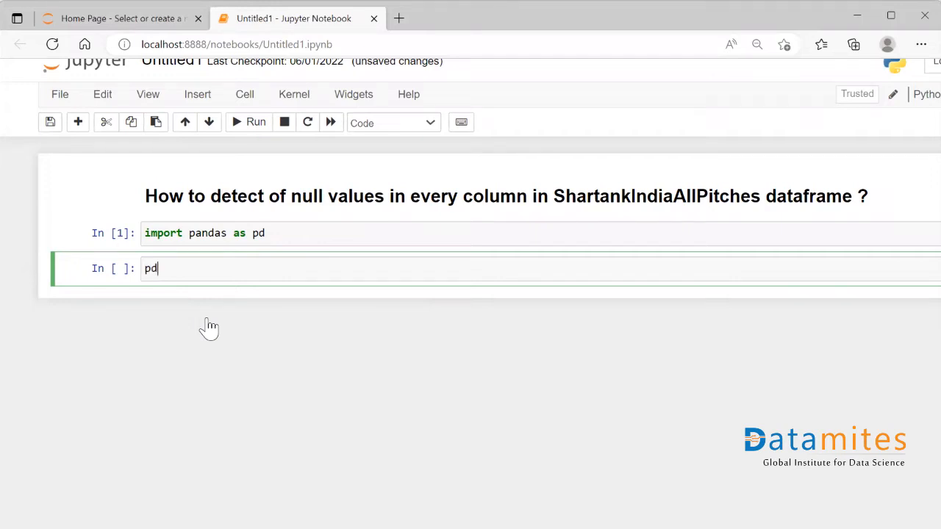
pyautogui.write('.read')
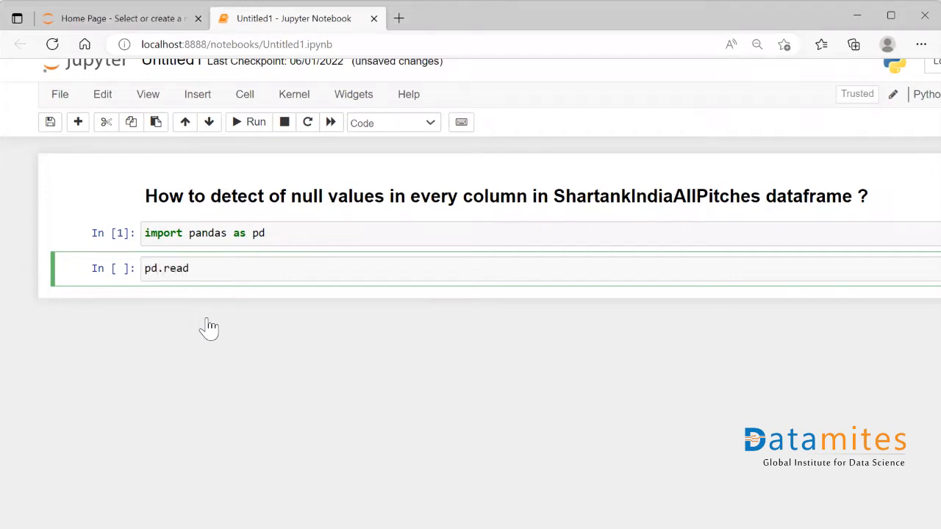
pyautogui.write('_csv()')
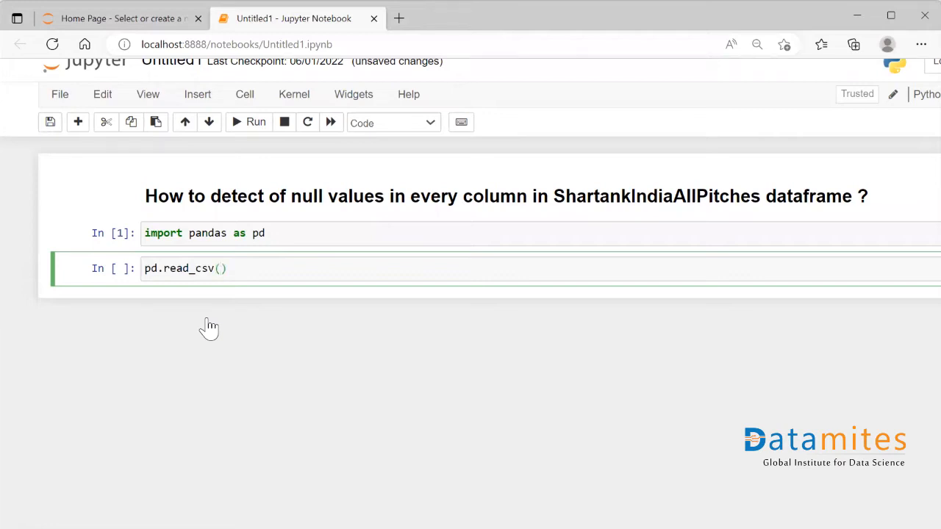
pyautogui.write('""')
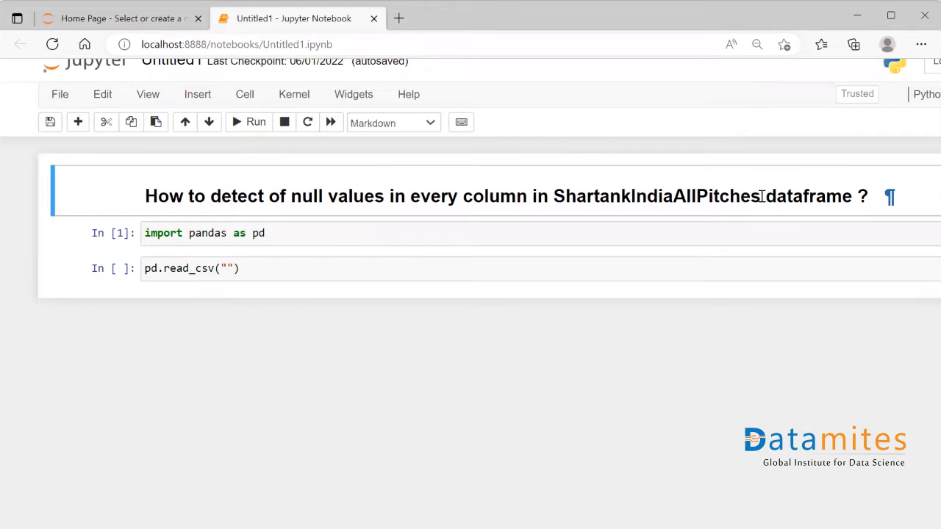
pyautogui.doubleClick(657, 195)
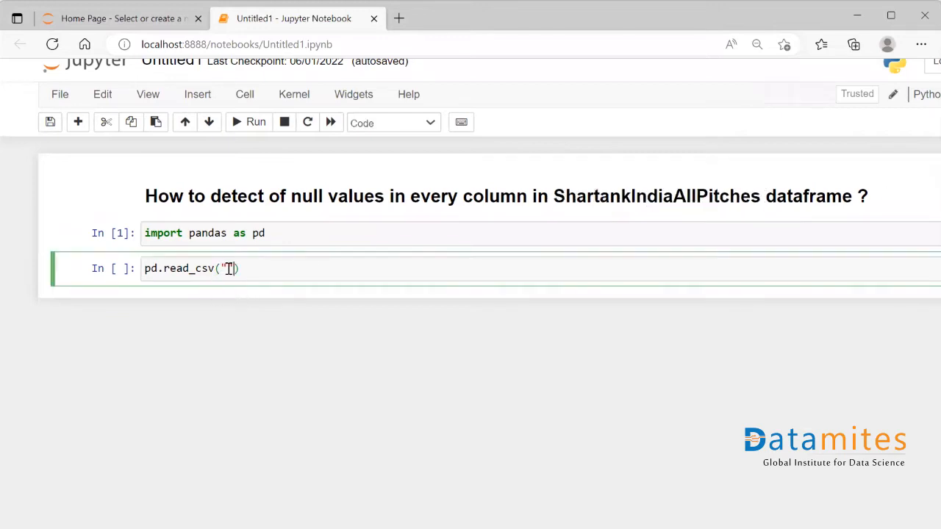
pyautogui.write('ShartankIndiaAllPitches.csv')
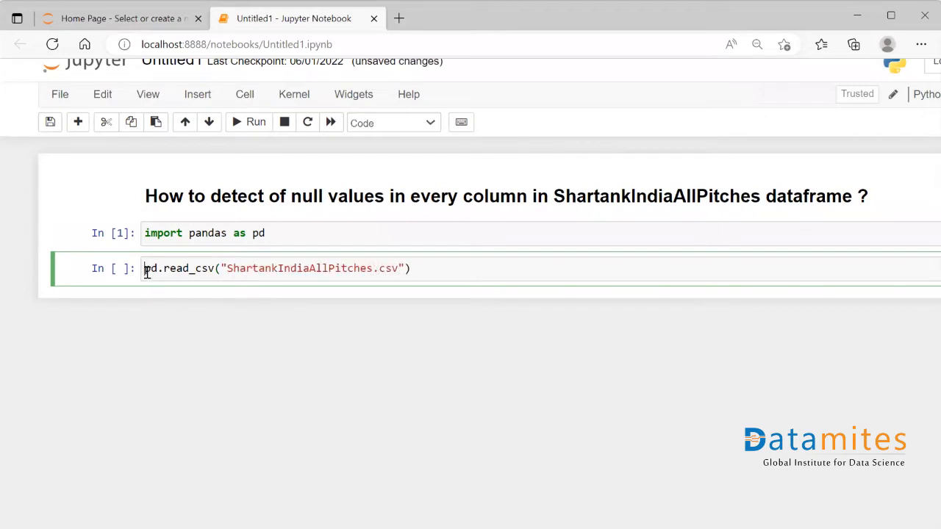
pyautogui.write('df =')
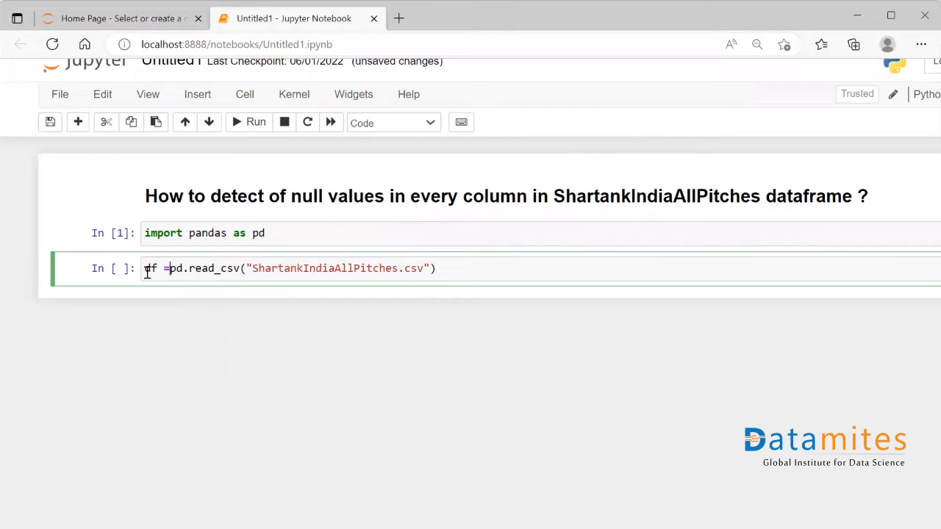
pyautogui.click(445, 268)
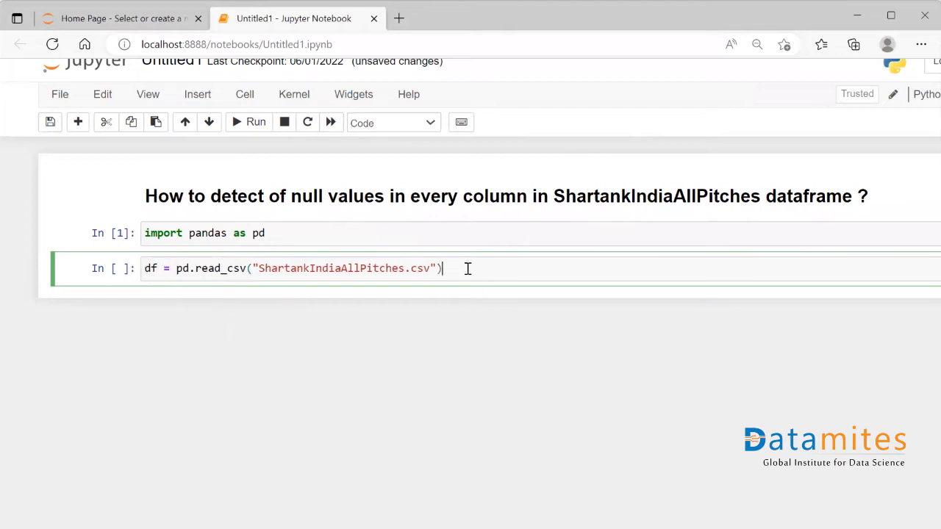
pyautogui.press('shift+enter')
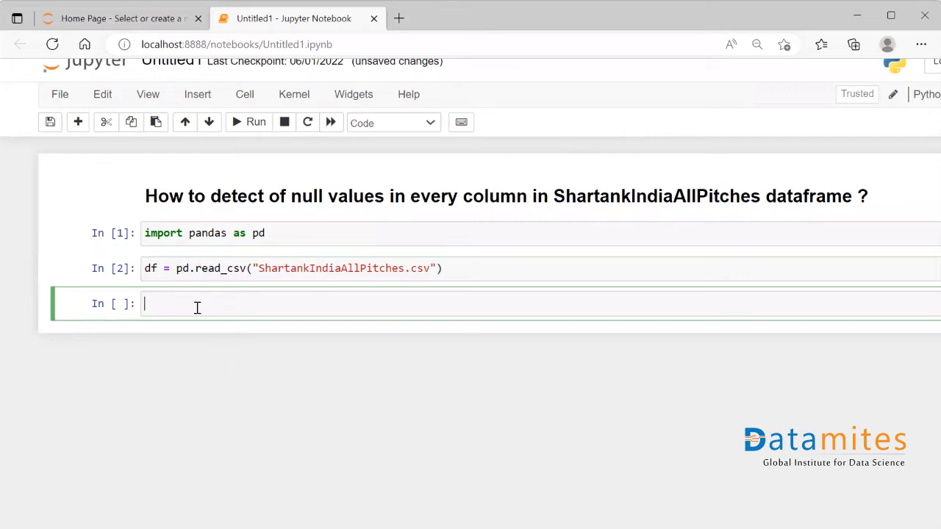
# Step: Run df.head() to preview the first five Shark Tank pitches
pyautogui.write('df.head(')
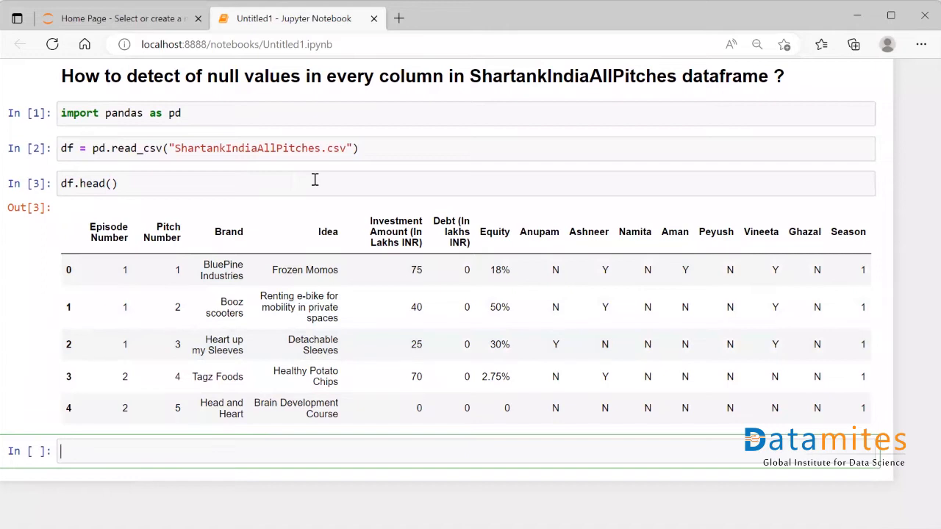
pyautogui.scroll(3)
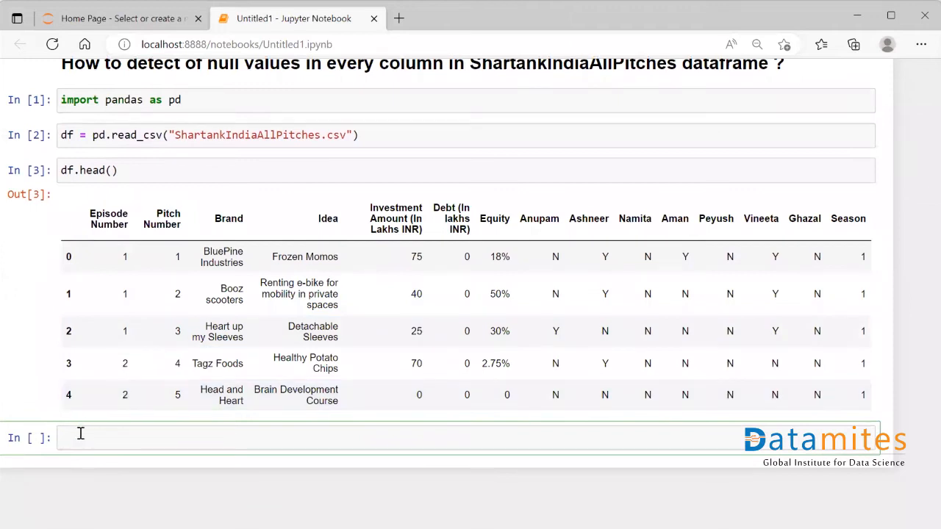
# Step: Run df.isnull() and scroll through the 117 × 15 True/False mask
pyautogui.write('df')
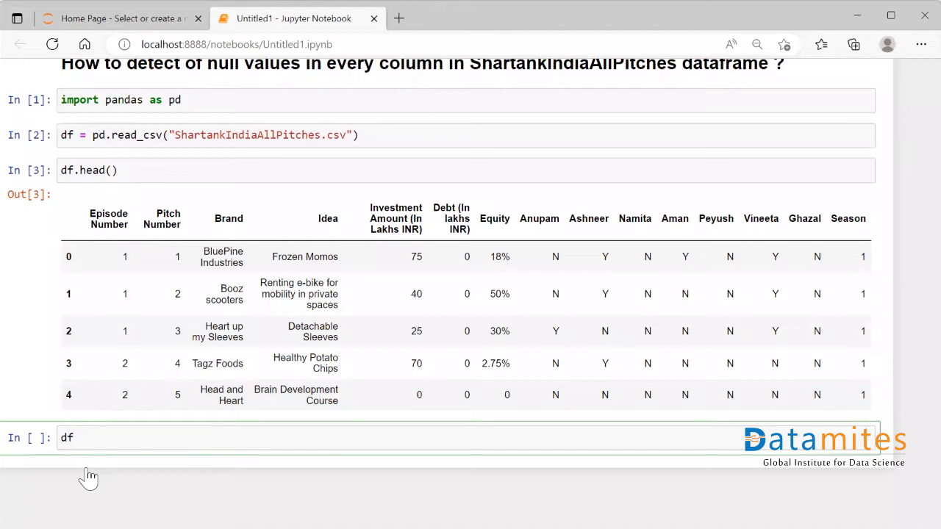
pyautogui.write('.isnu')
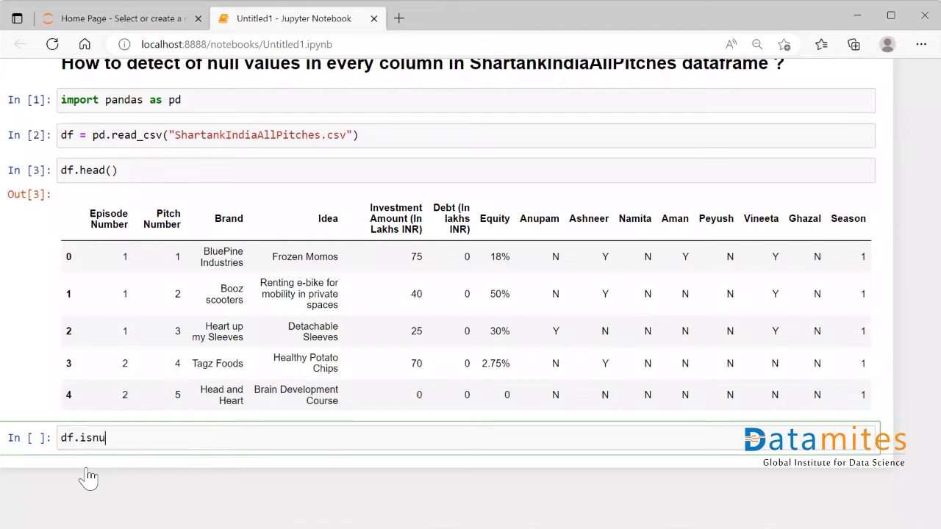
pyautogui.write('ll()')
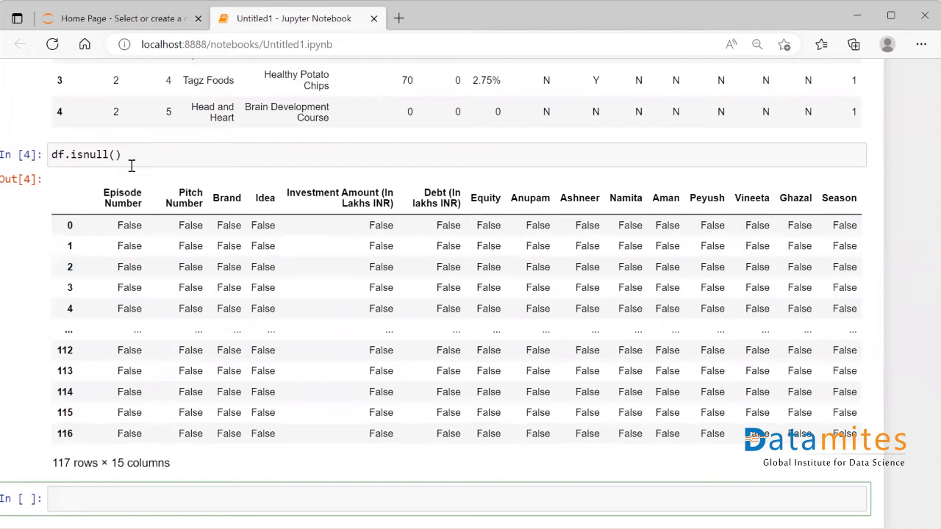
pyautogui.scroll(-3)
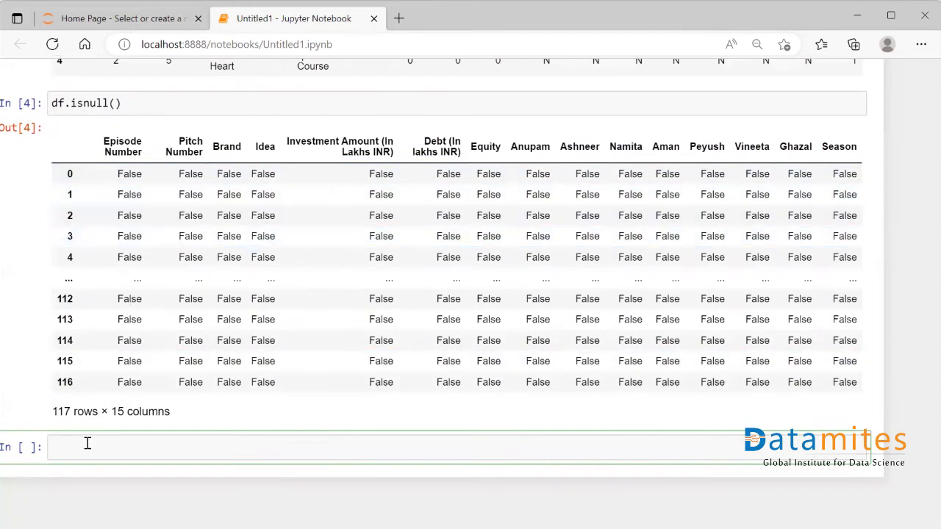
# Step: Run df['Brand'].isnull() and scroll through the all-False results
pyautogui.write("df['']")
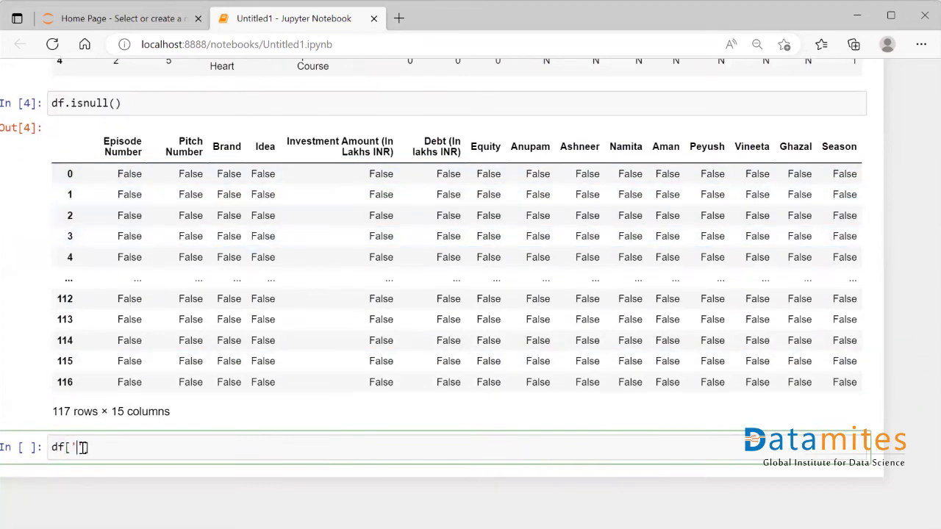
pyautogui.moveTo(109, 369)
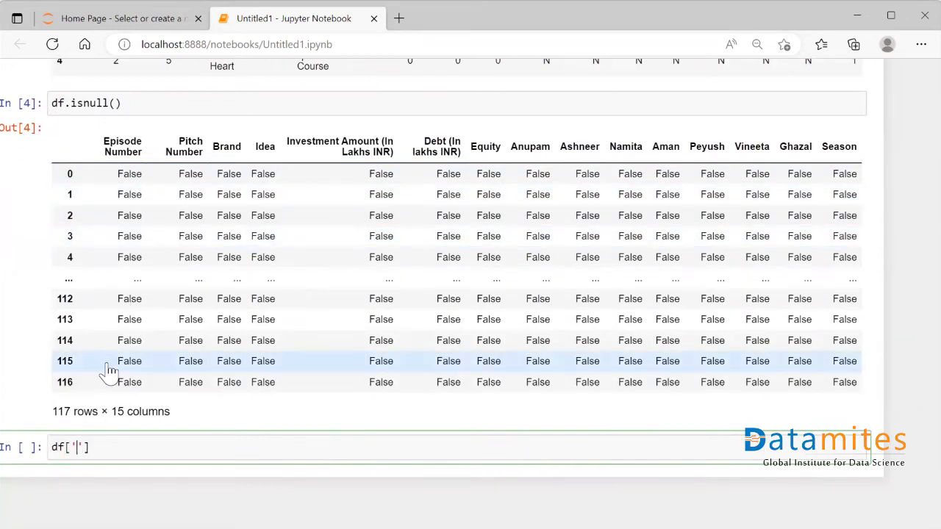
pyautogui.write('Brand')
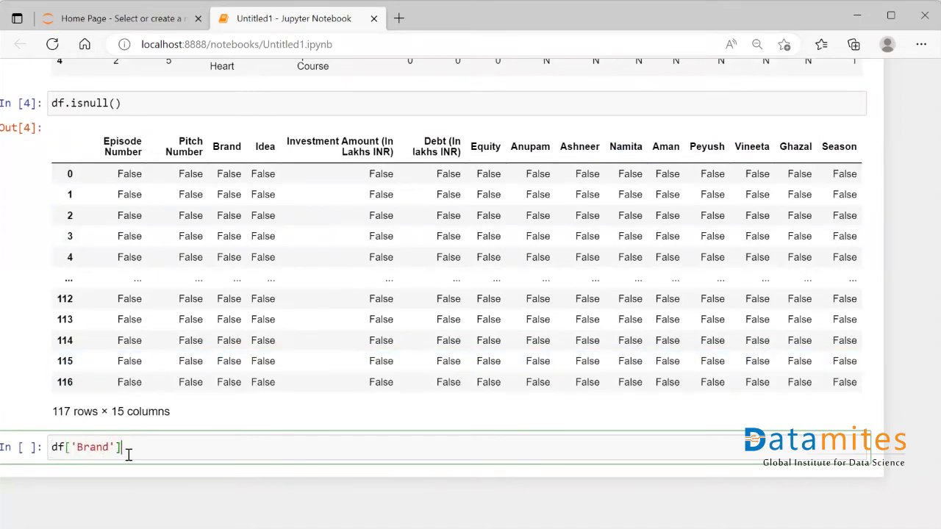
pyautogui.write('.isnull(')
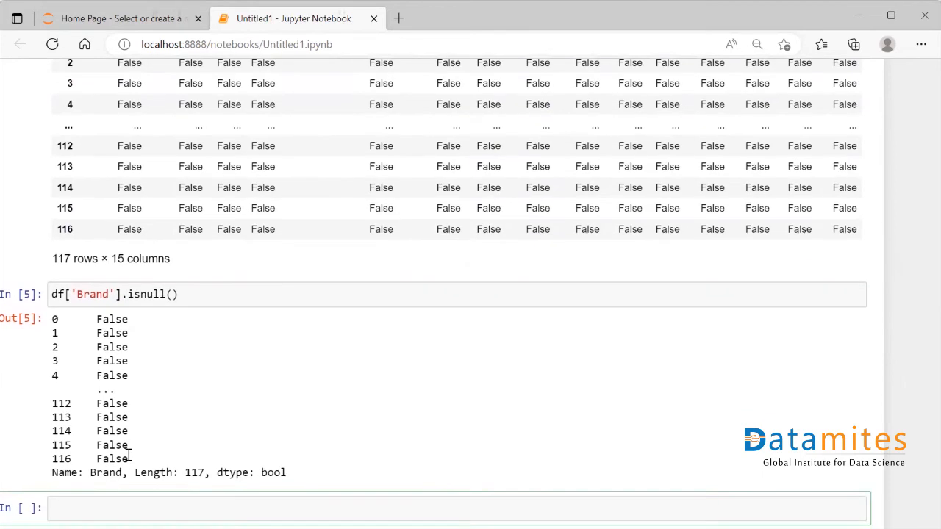
pyautogui.scroll(3)
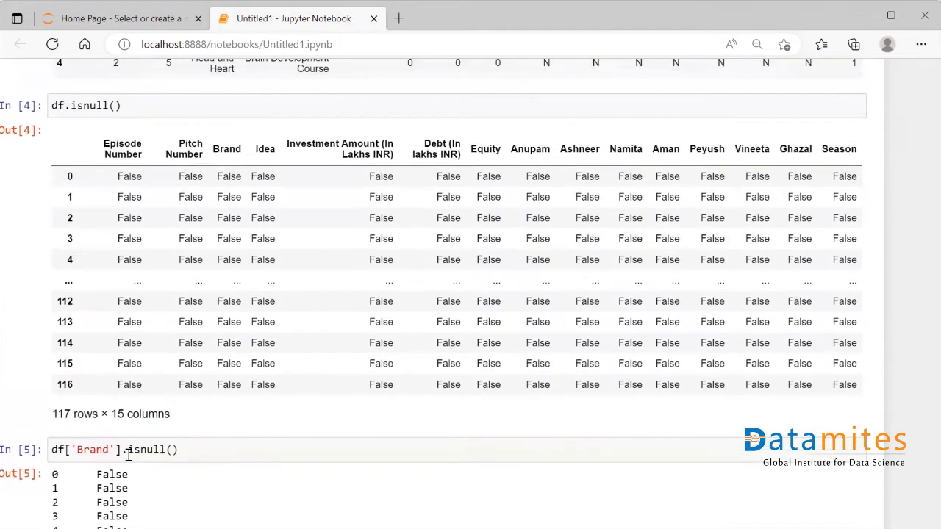
pyautogui.scroll(3)
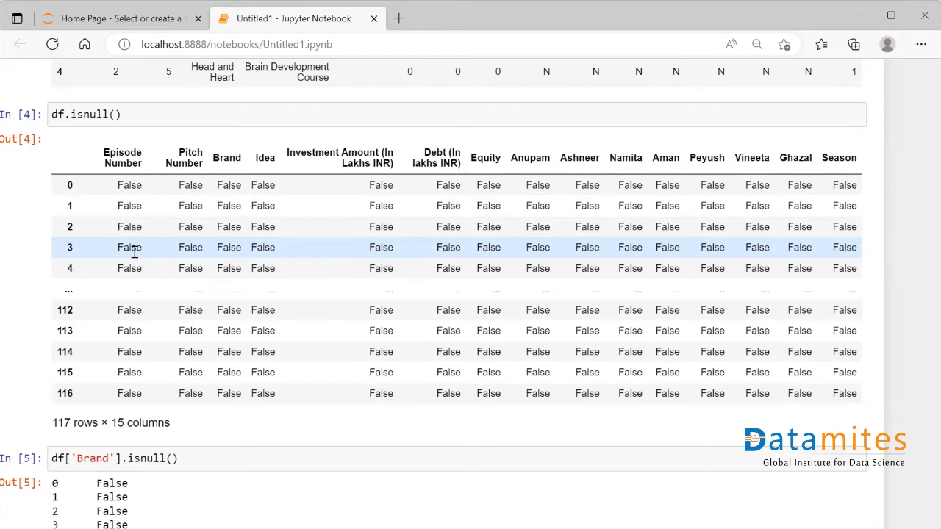
pyautogui.scroll(-3)
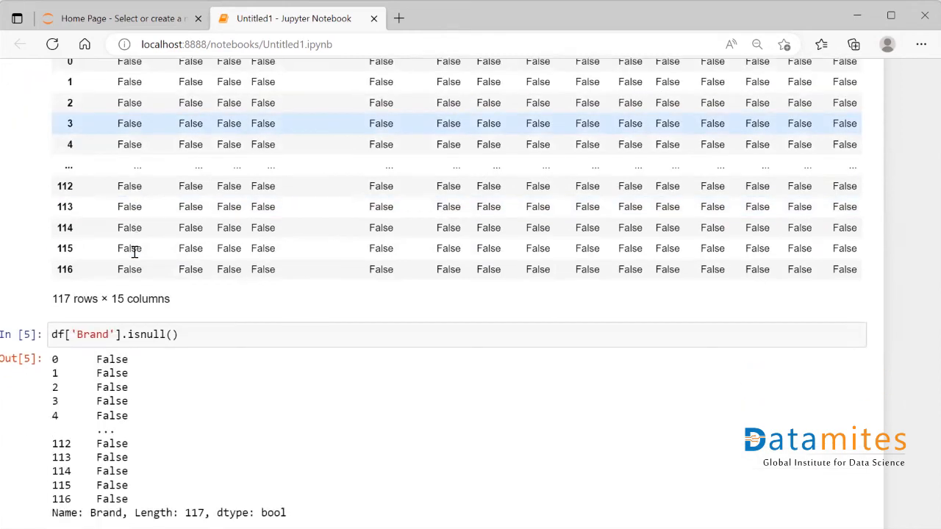
pyautogui.scroll(-3)
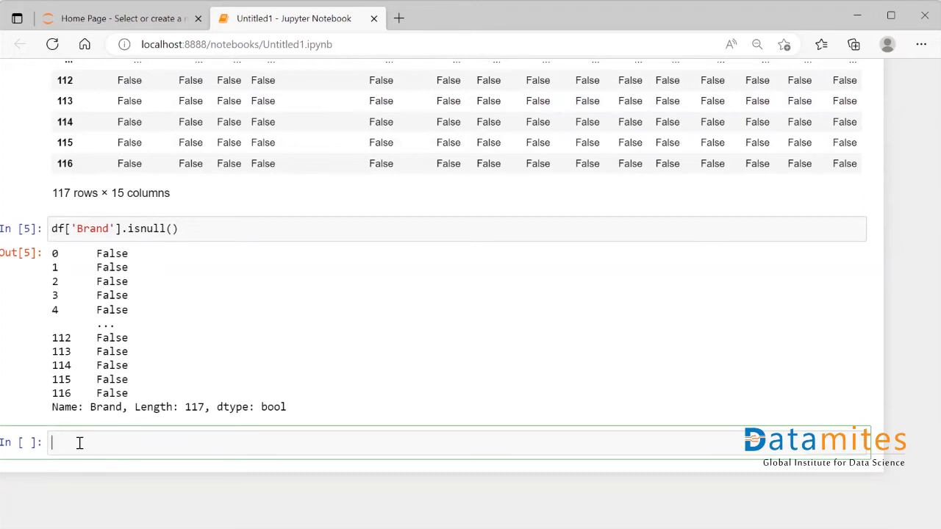
# Step: Run df.isnull().any() and scroll to view False for all 15 columns
pyautogui.write('df')
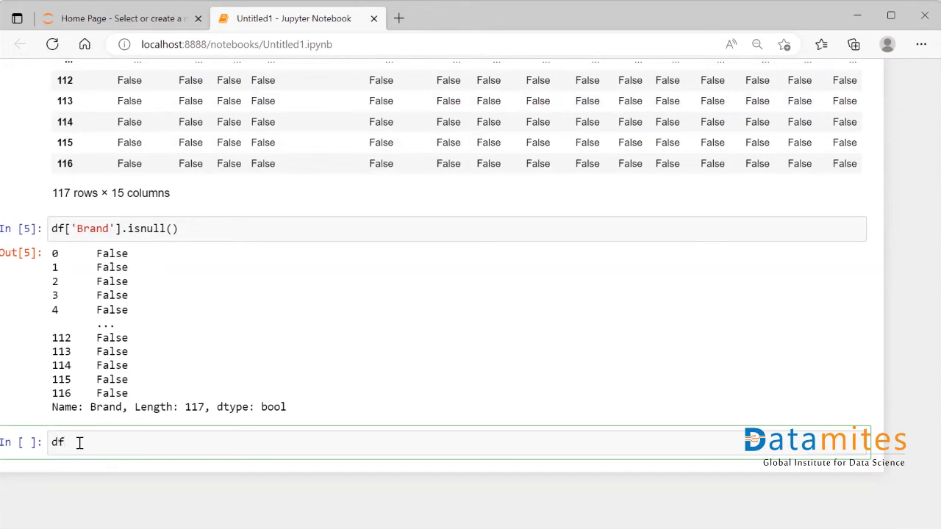
pyautogui.write('.')
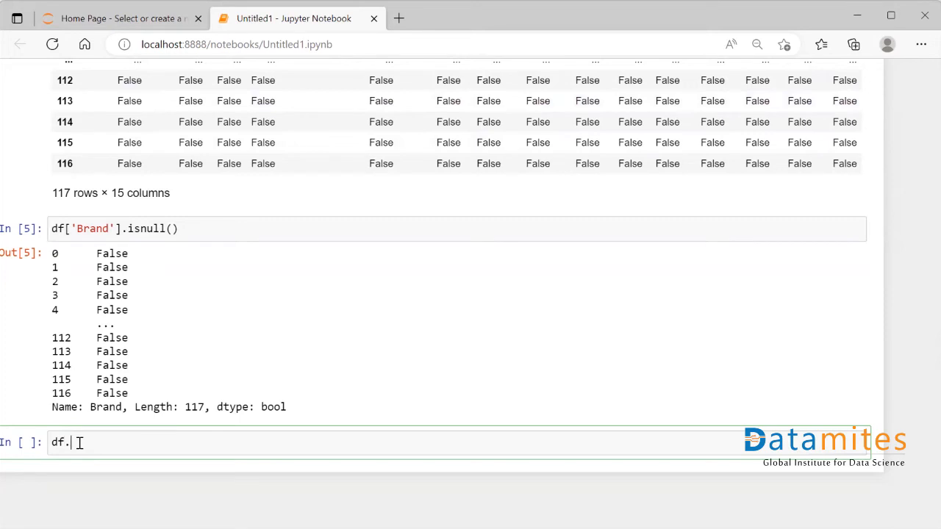
pyautogui.write('isn')
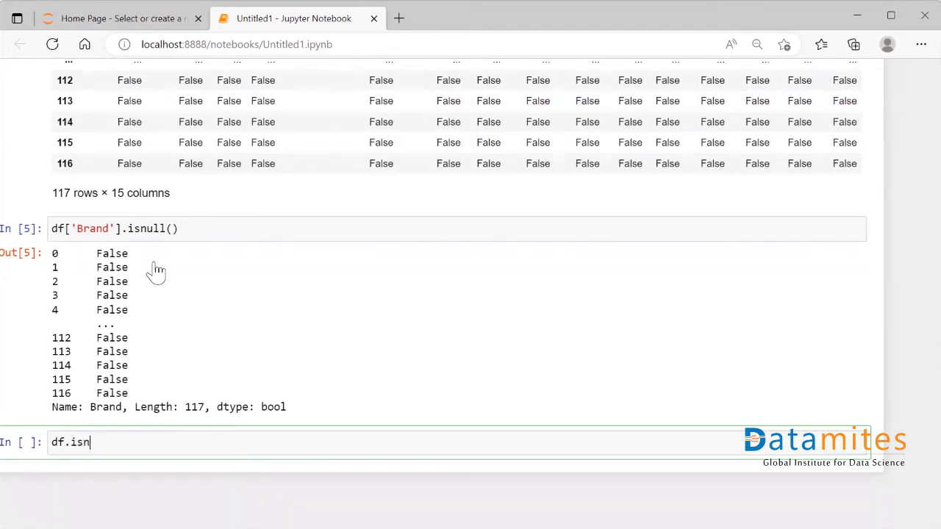
pyautogui.write('ull()')
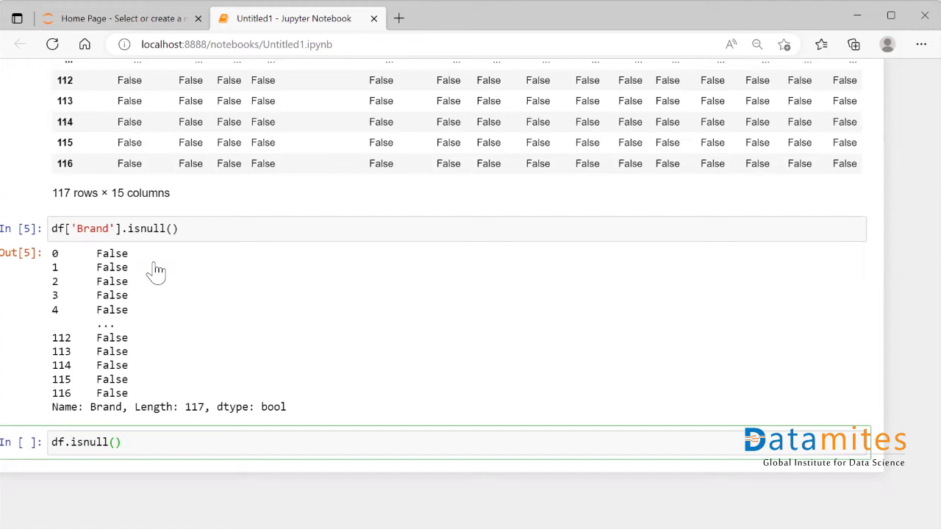
pyautogui.write('.')
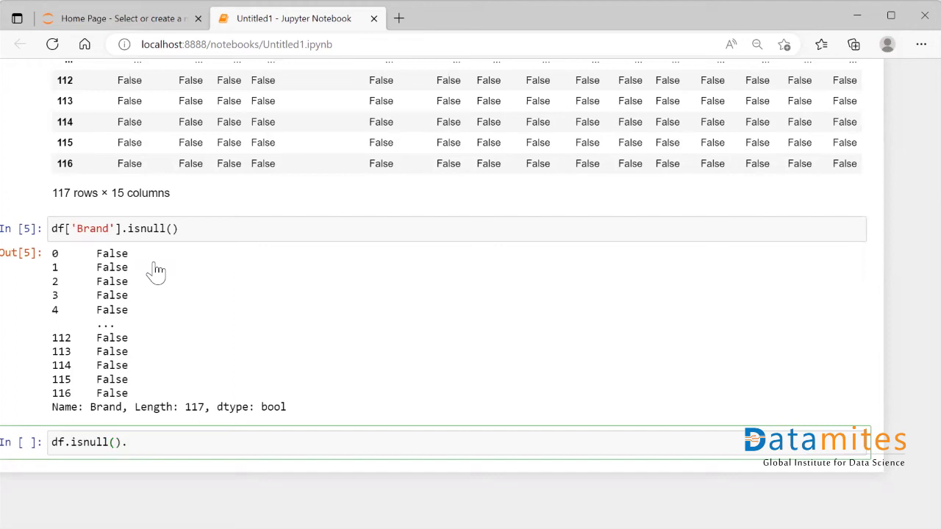
pyautogui.write('any()')
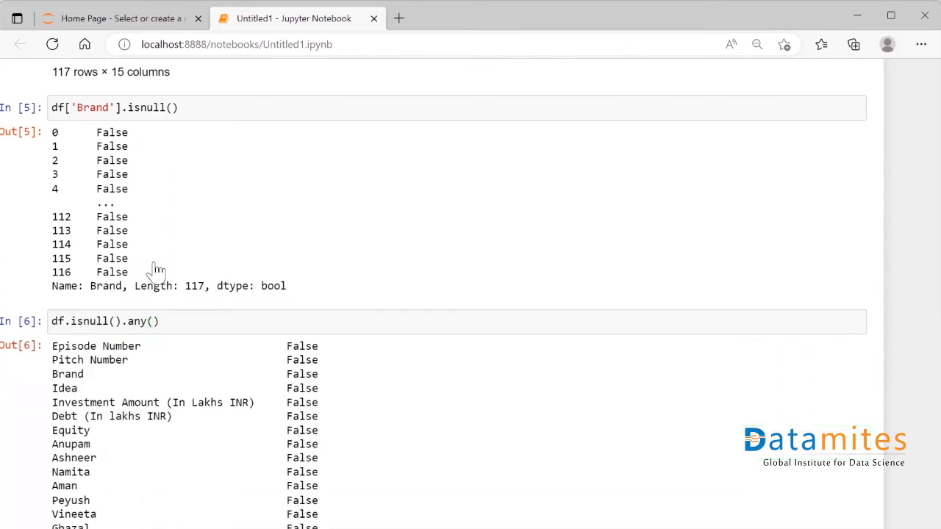
pyautogui.scroll(-3)
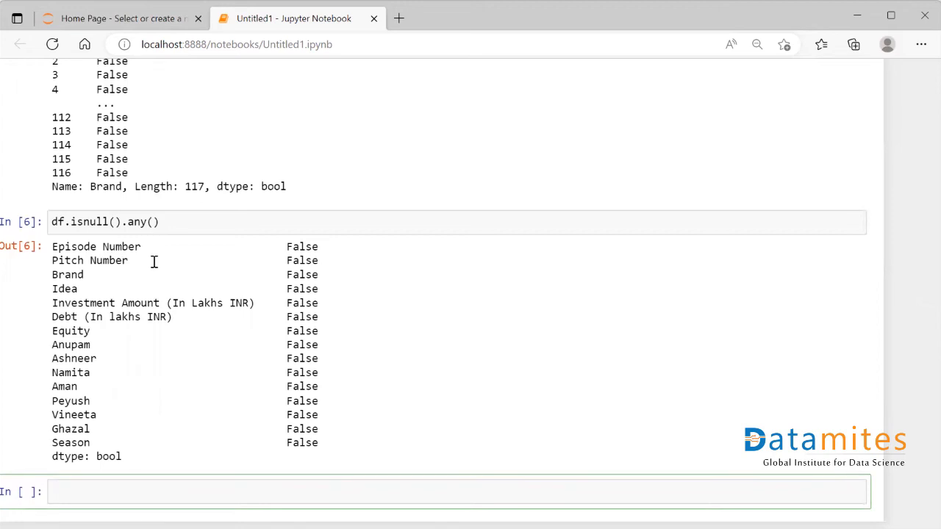
pyautogui.moveTo(180, 245)
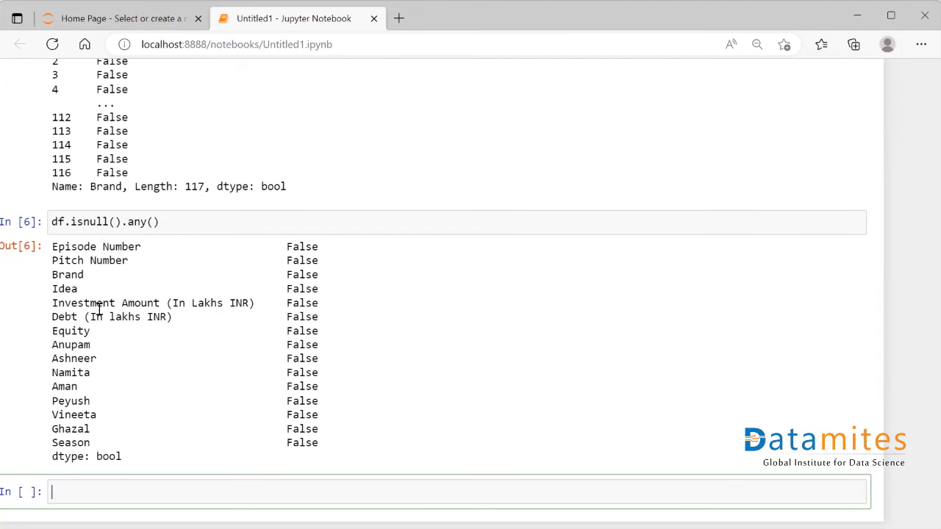
pyautogui.moveTo(361, 332)
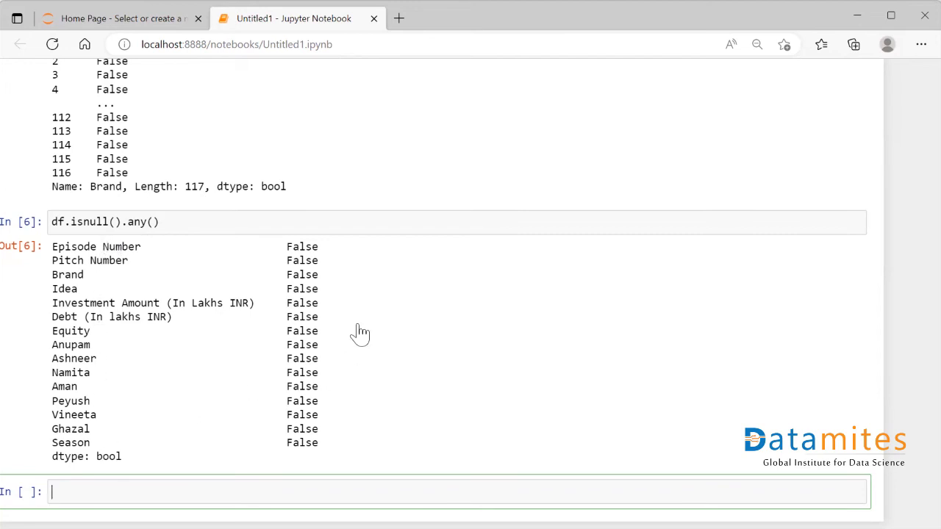
pyautogui.moveTo(300, 343)
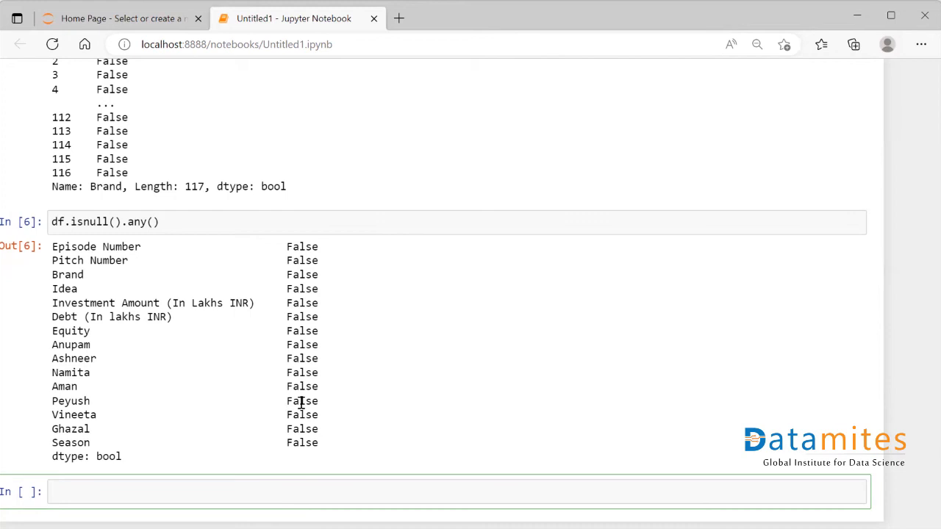
pyautogui.scroll(-3)
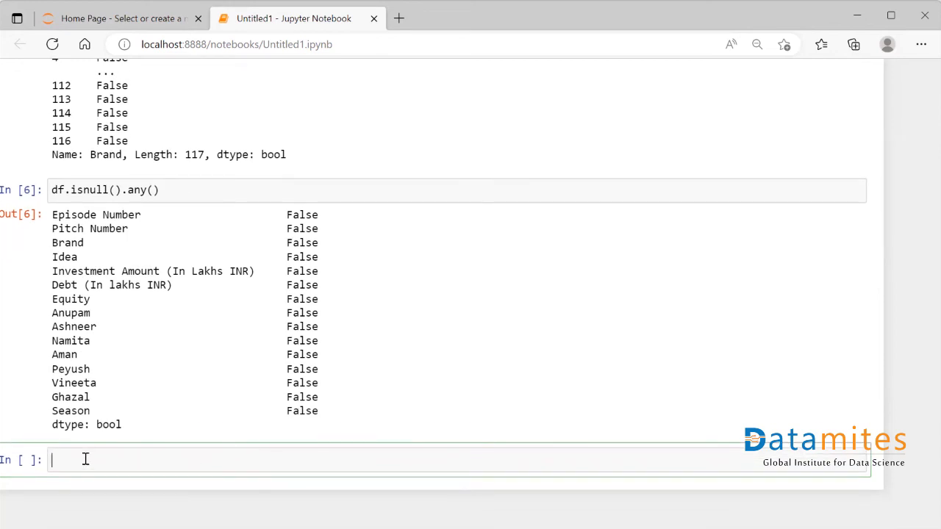
# Step: Run df.isnull().sum() and view zero missing values per column
pyautogui.write('df')
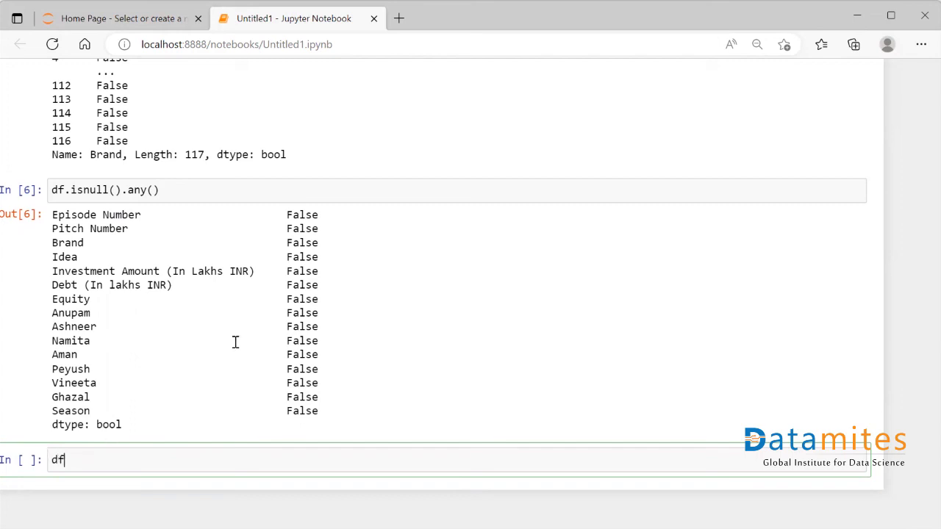
pyautogui.moveTo(396, 344)
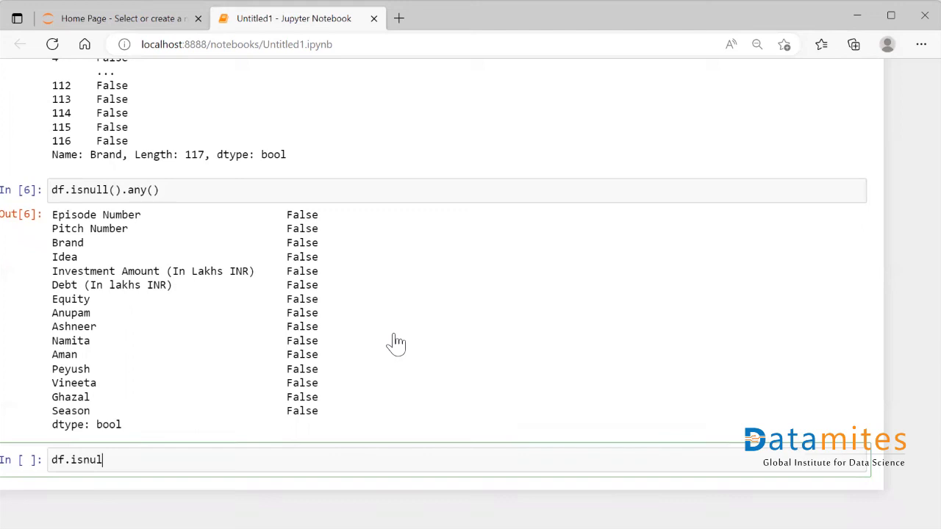
pyautogui.write('()')
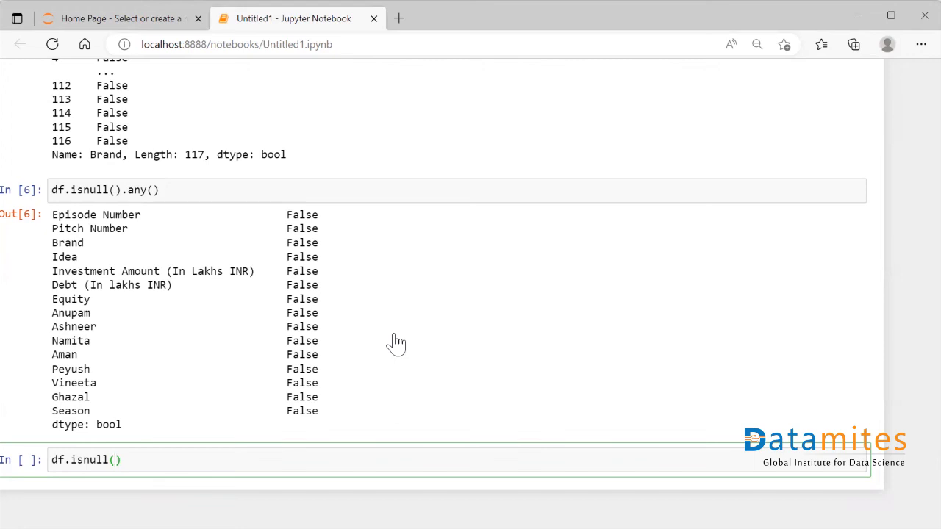
pyautogui.write('.sum')
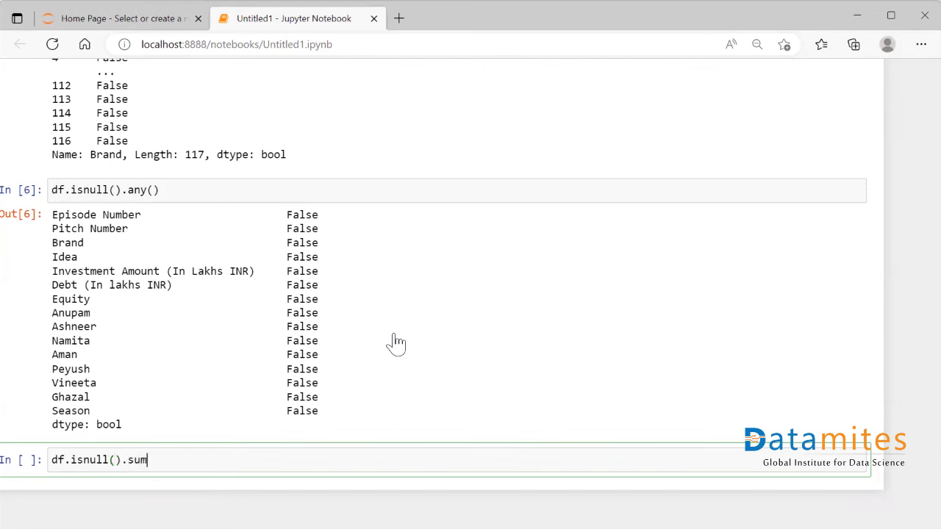
pyautogui.write('()')
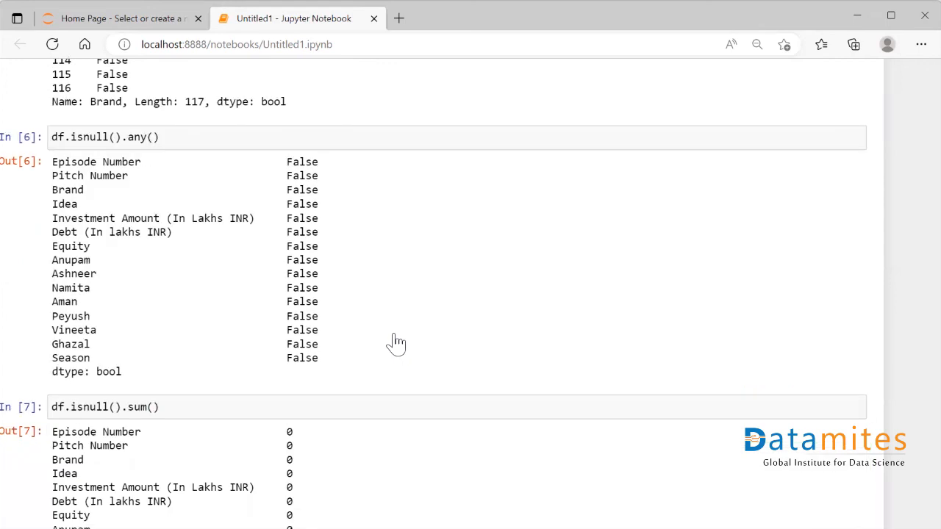
pyautogui.scroll(-3)
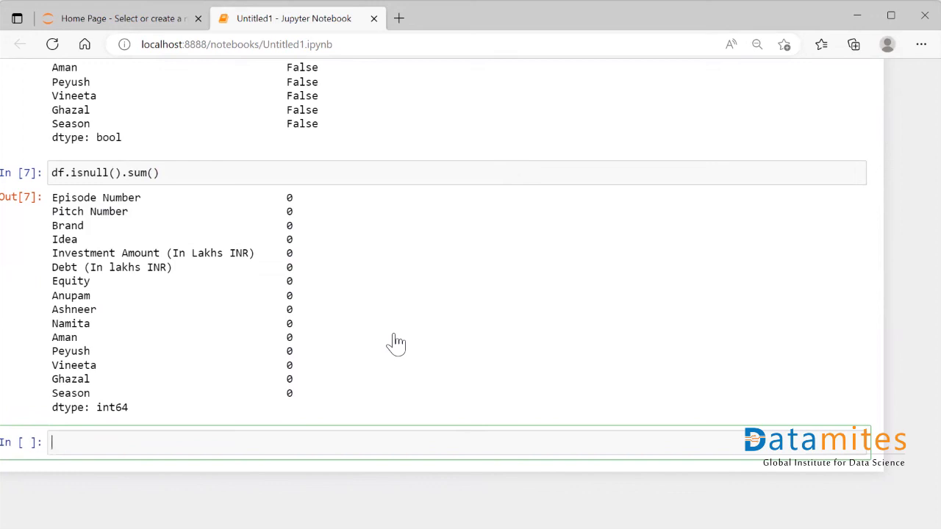
pyautogui.moveTo(88, 206)
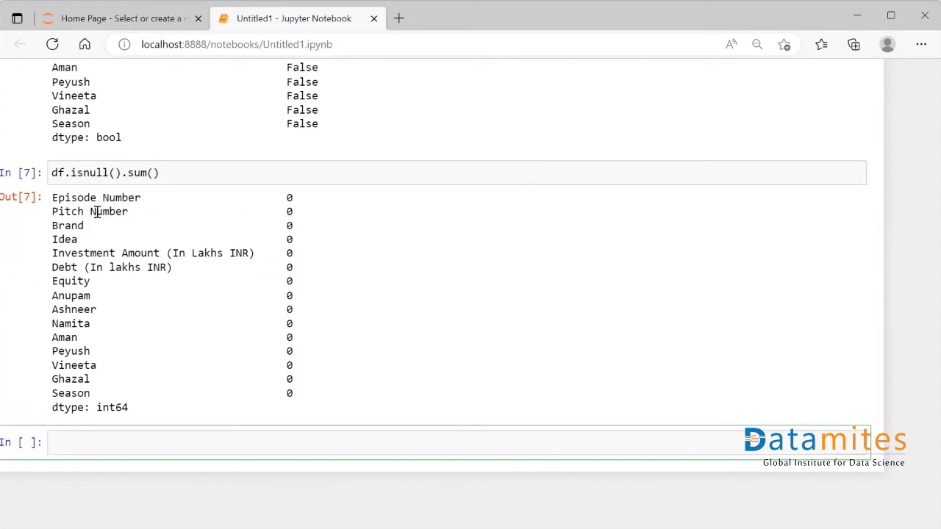
pyautogui.moveTo(96, 398)
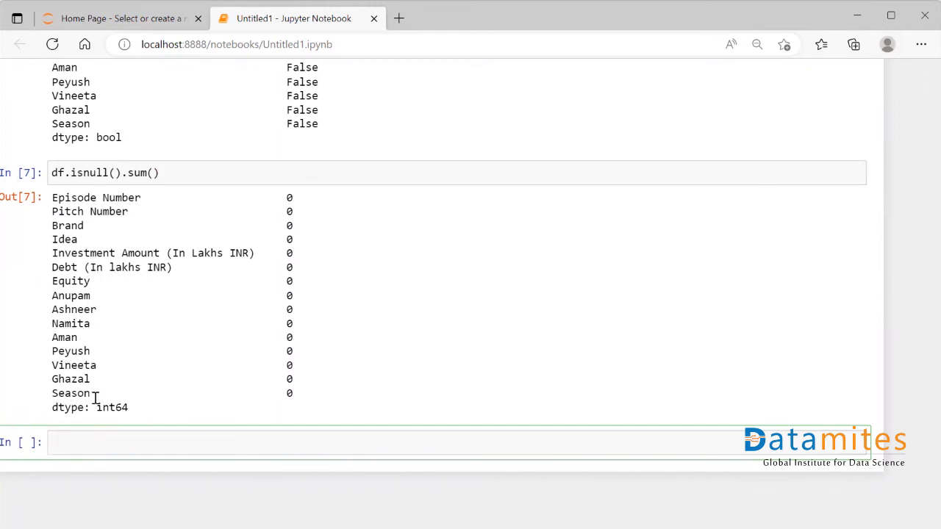